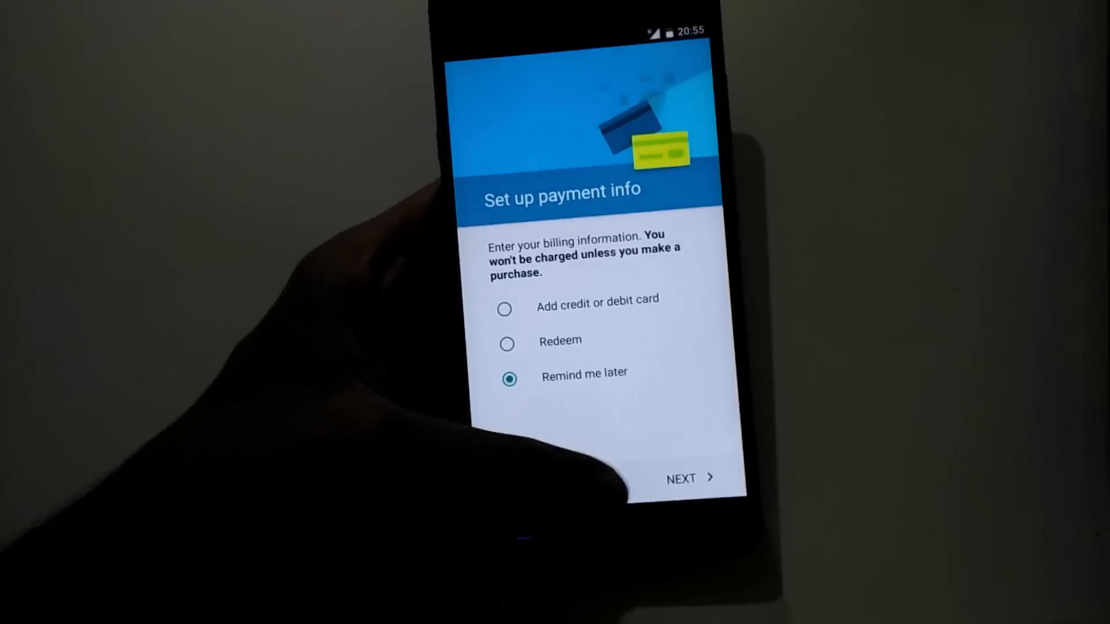
- Skip billing with Remind me later, find 'root checker' and install it from its listing
{"action": "left_click", "coordinate": [691, 477]}
{"action": "type", "text": "roo"}
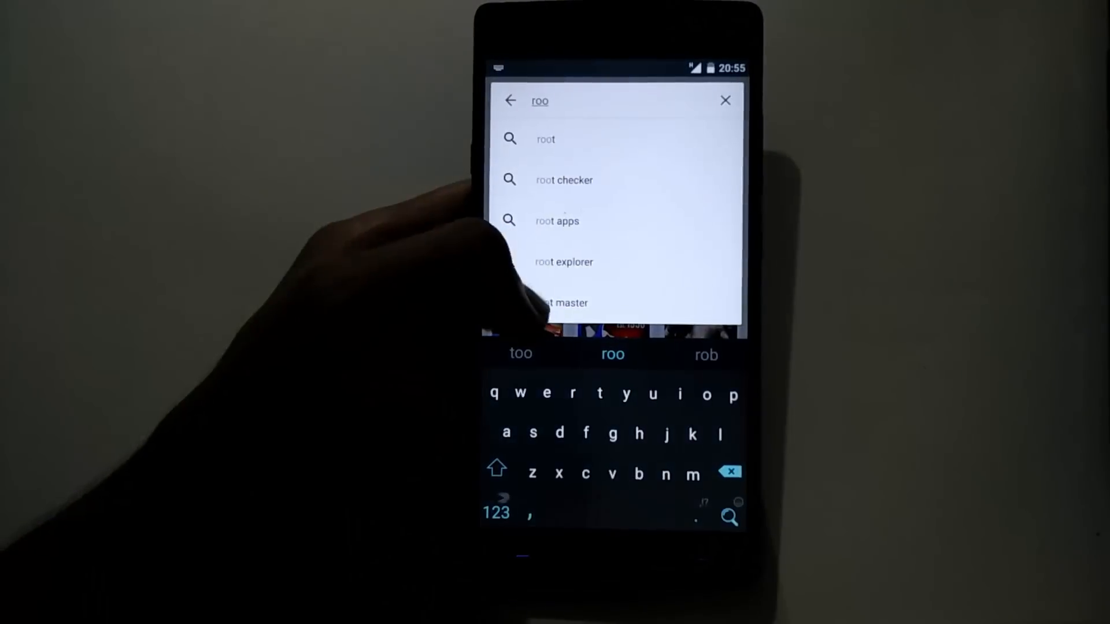
{"action": "left_click", "coordinate": [564, 180]}
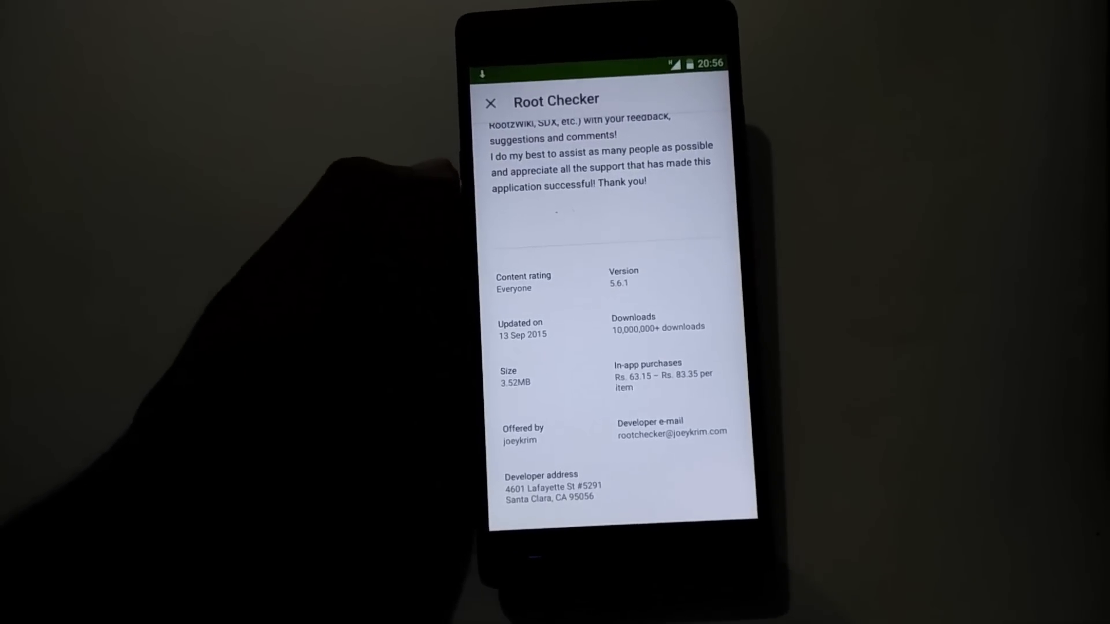
{"action": "left_click", "coordinate": [490, 103]}
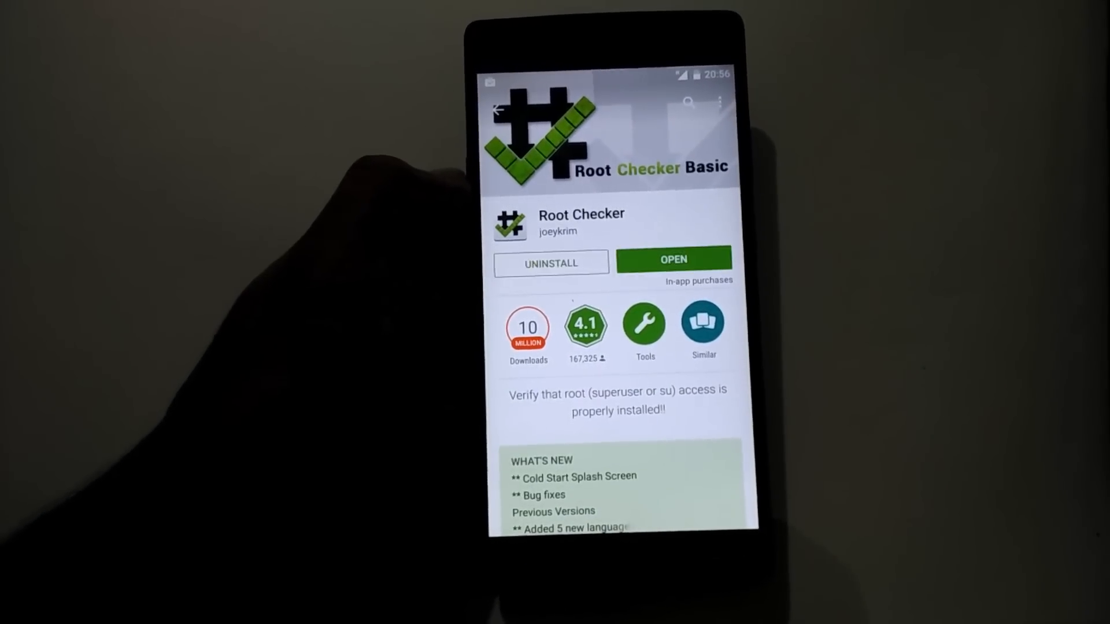
- Launch Root Checker Basic, accept the welcome message and run Verify Root on the ONE A2003
{"action": "left_click", "coordinate": [673, 260]}
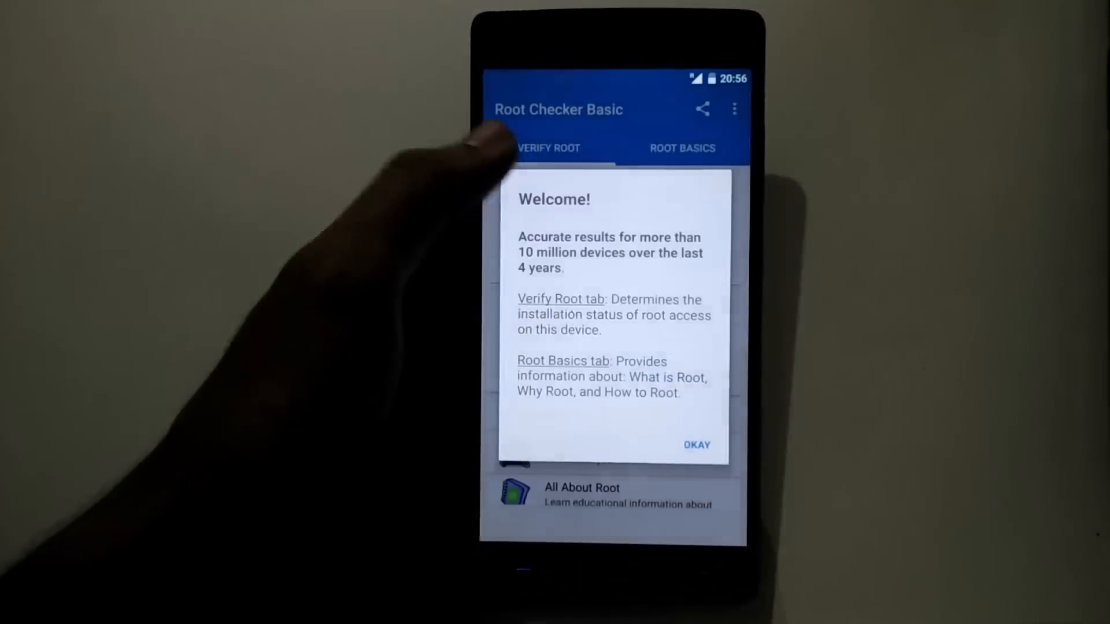
{"action": "left_click", "coordinate": [696, 444]}
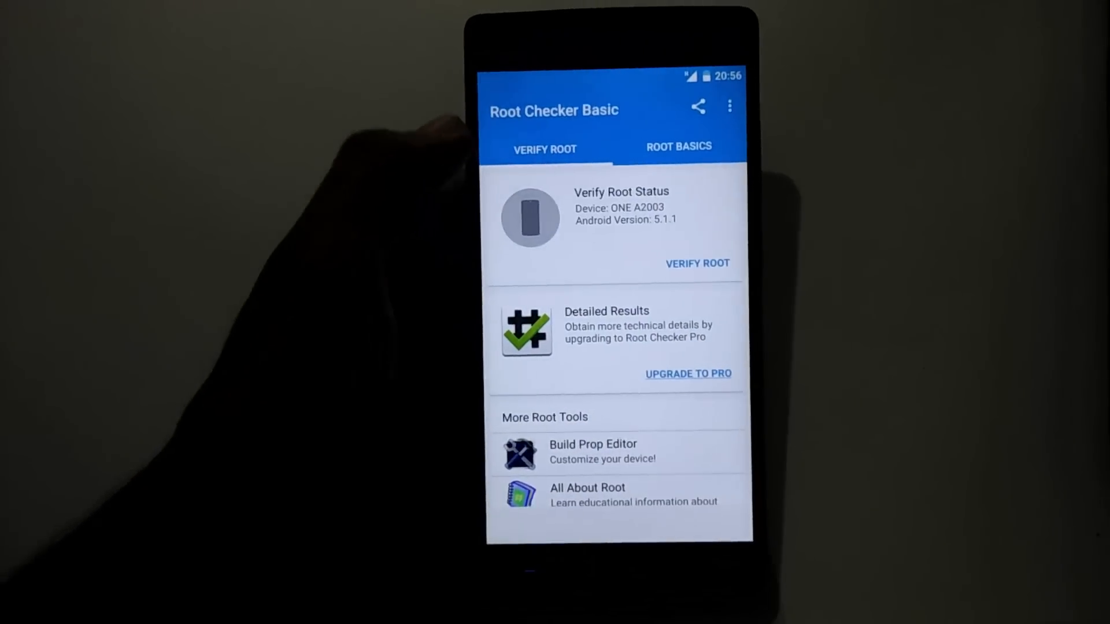
{"action": "left_click", "coordinate": [697, 263]}
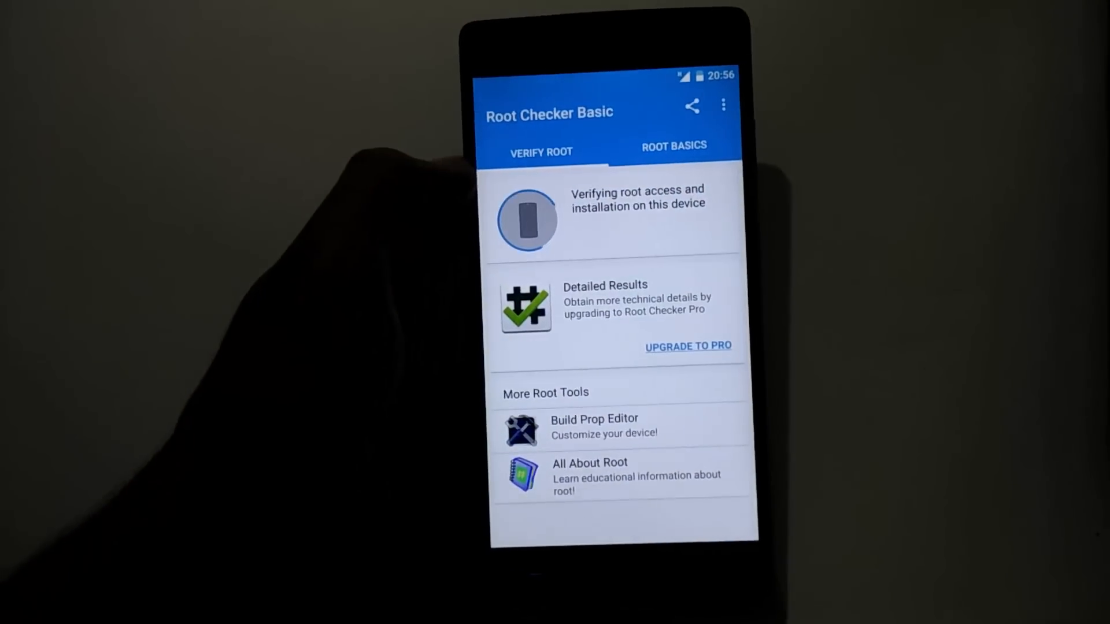